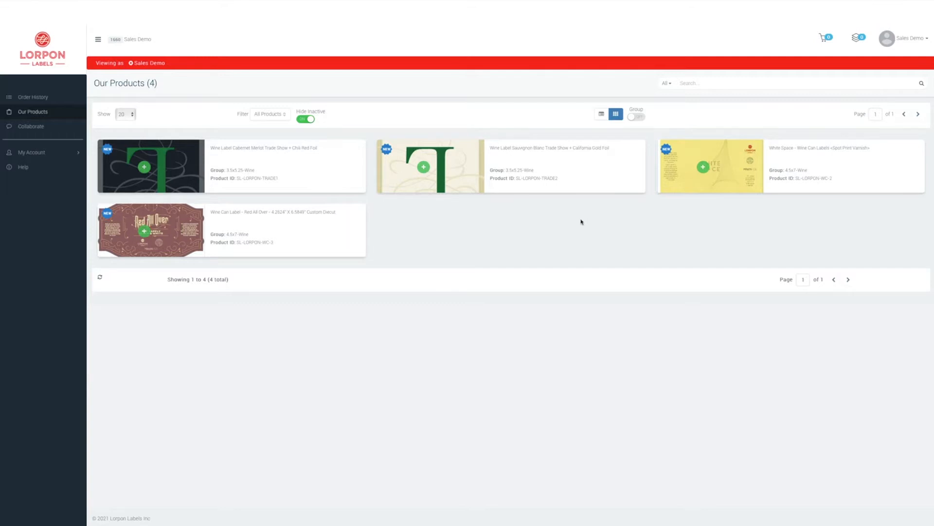
mouse_move(585, 220)
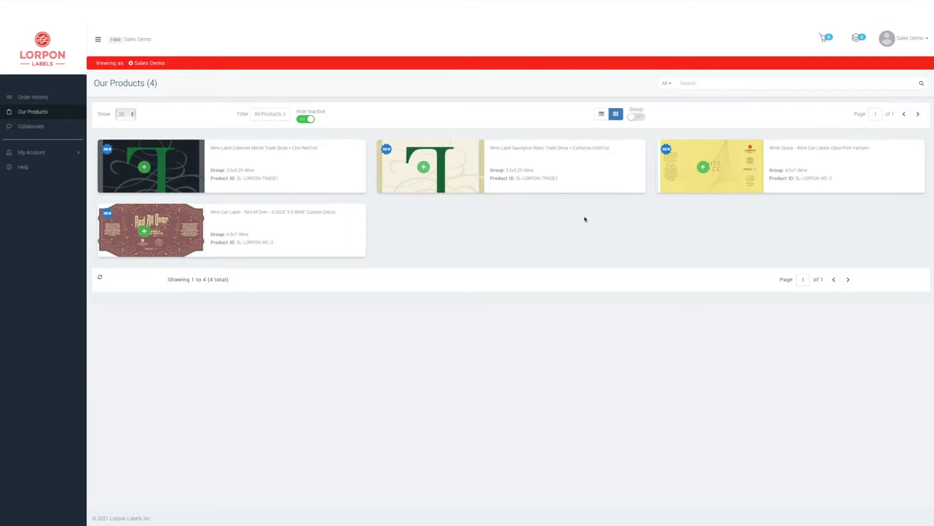
mouse_move(589, 219)
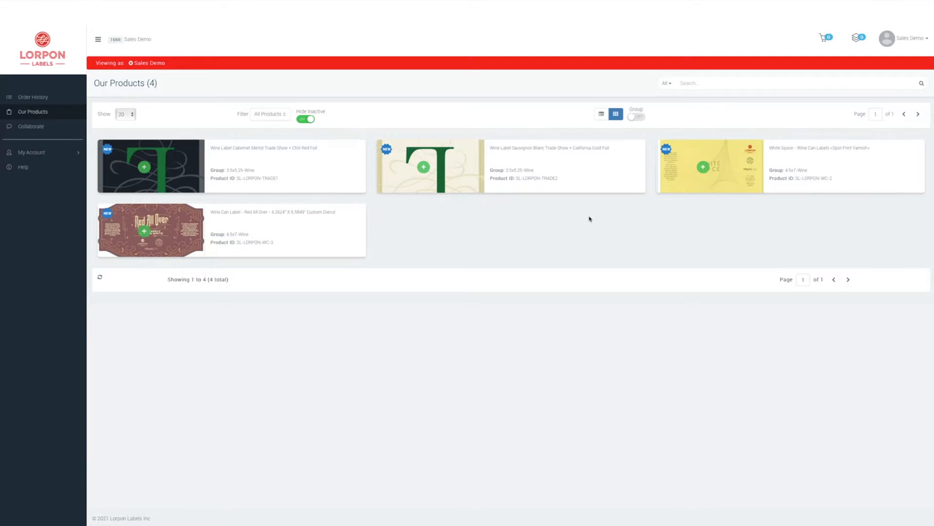
Browse the product list in table and card views and grouped by label size.
click(601, 114)
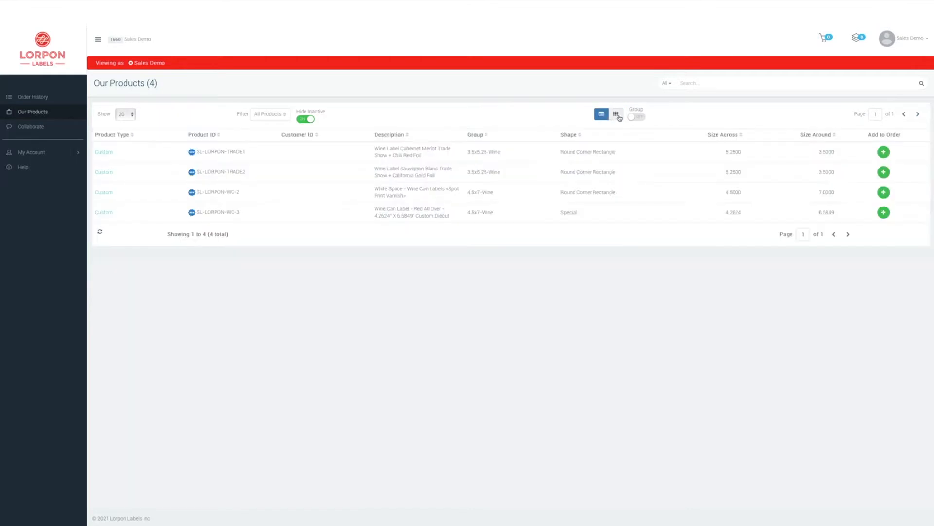
click(616, 114)
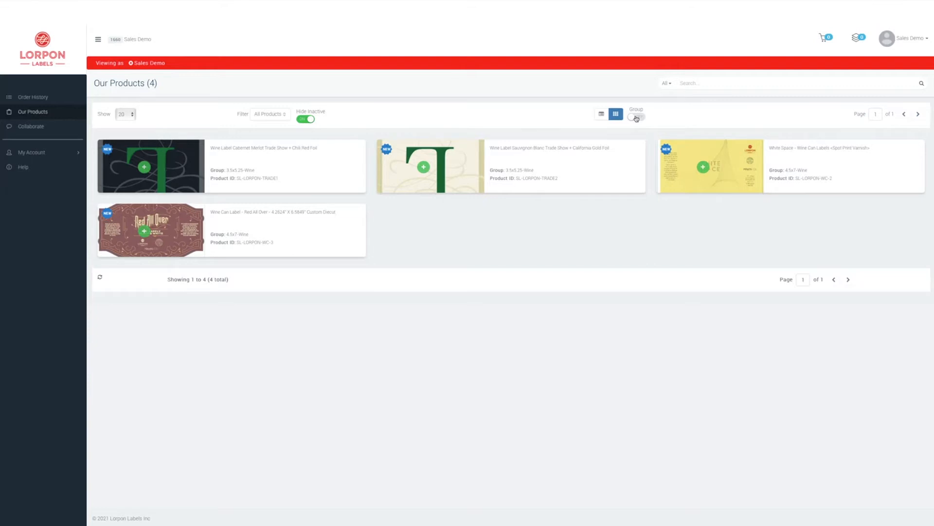
click(636, 117)
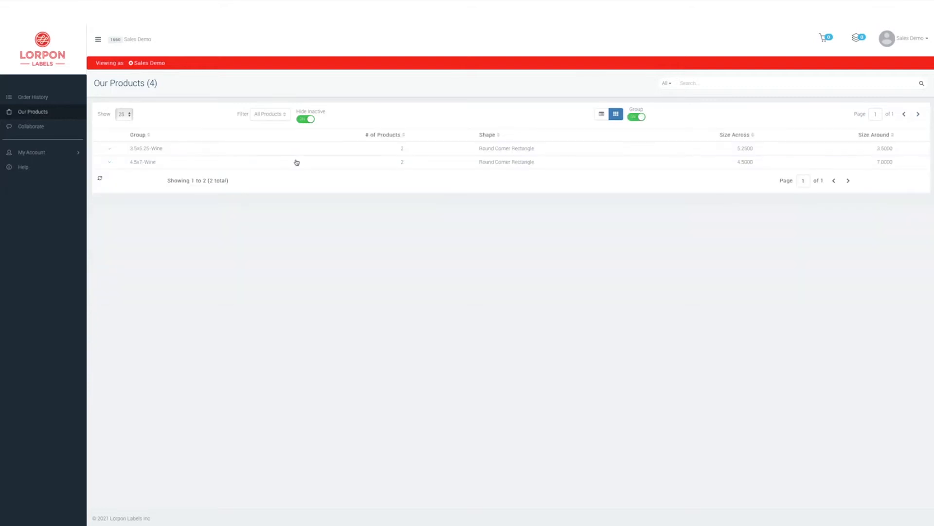
click(109, 148)
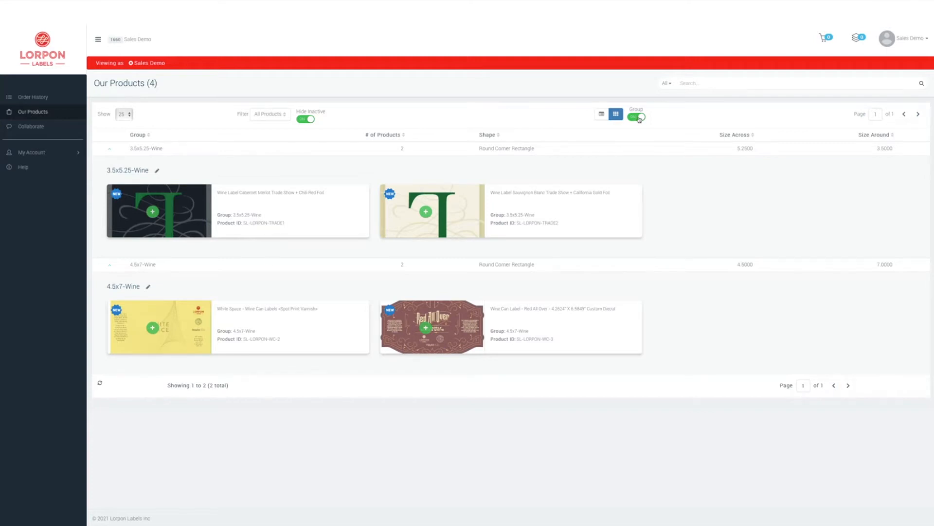
click(634, 117)
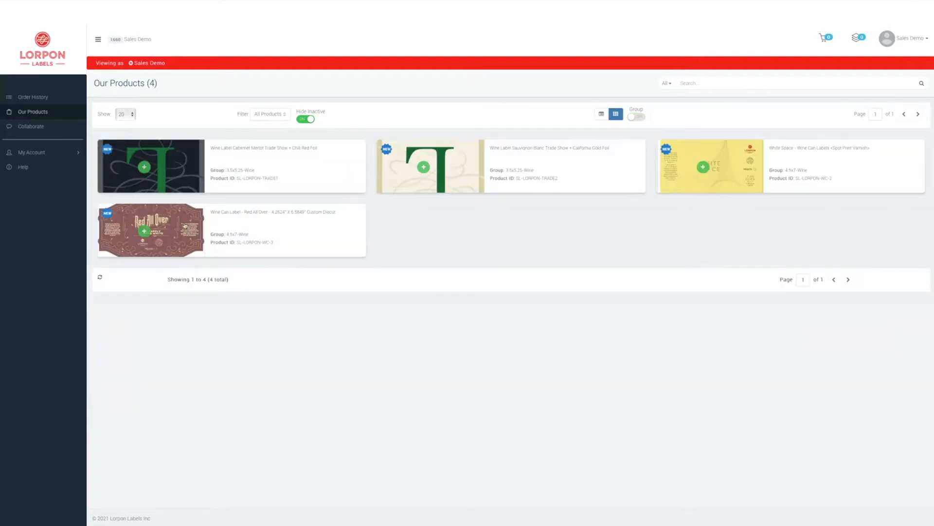
Configure the Red All Over label with quantity 1000 and Existing (RRNC) artwork.
click(151, 230)
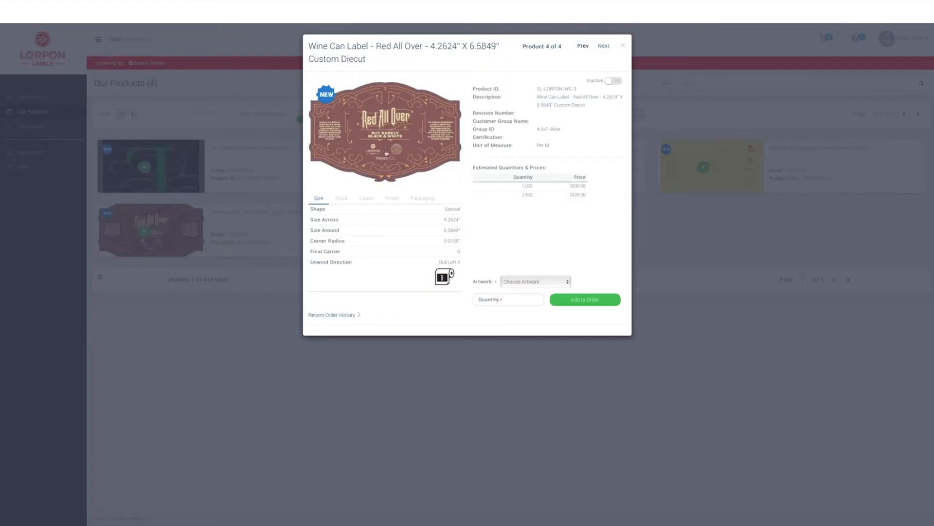
click(385, 133)
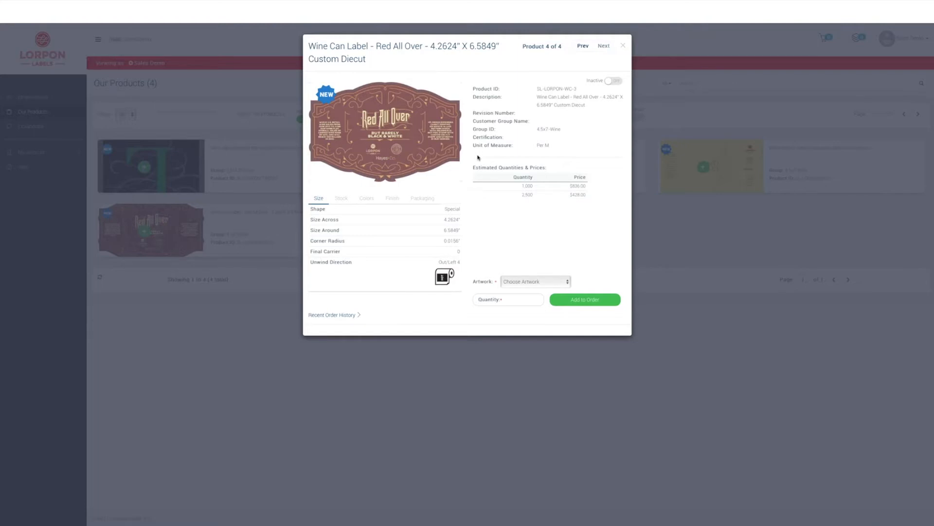
click(508, 299)
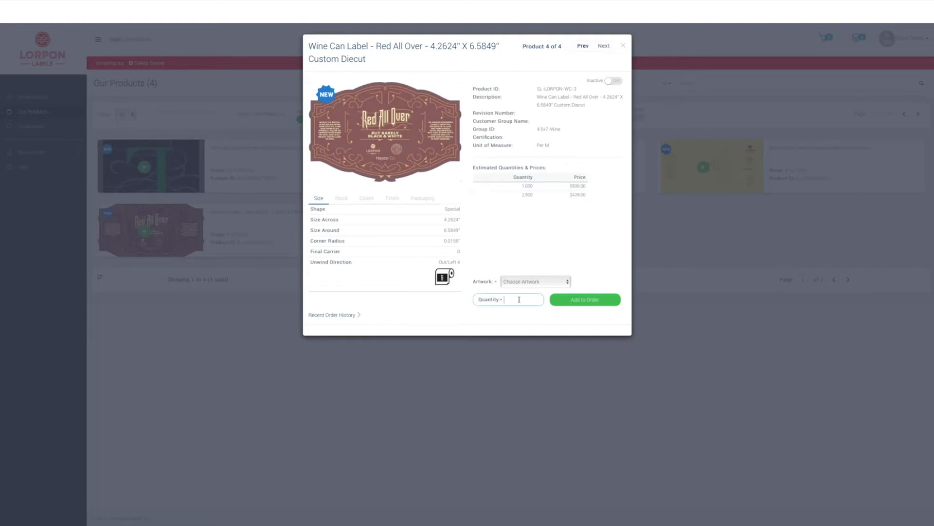
text(1000)
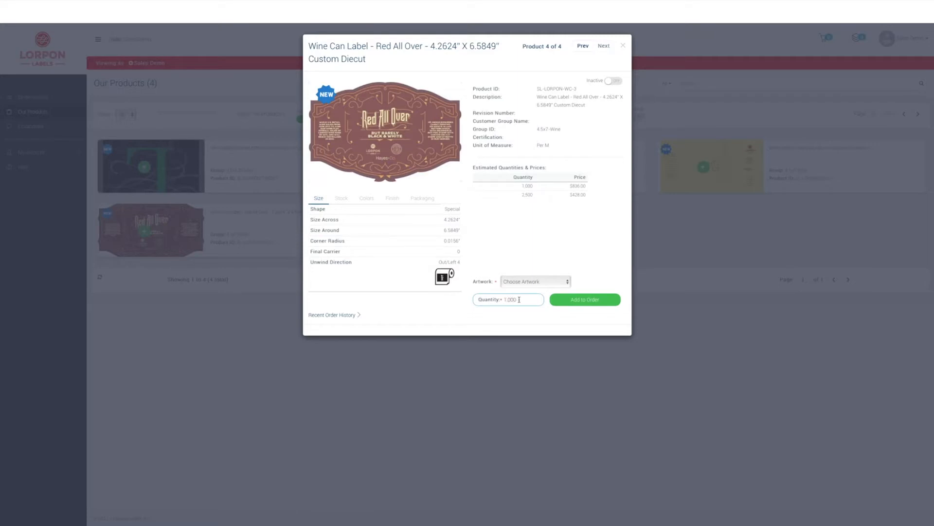
mouse_move(517, 288)
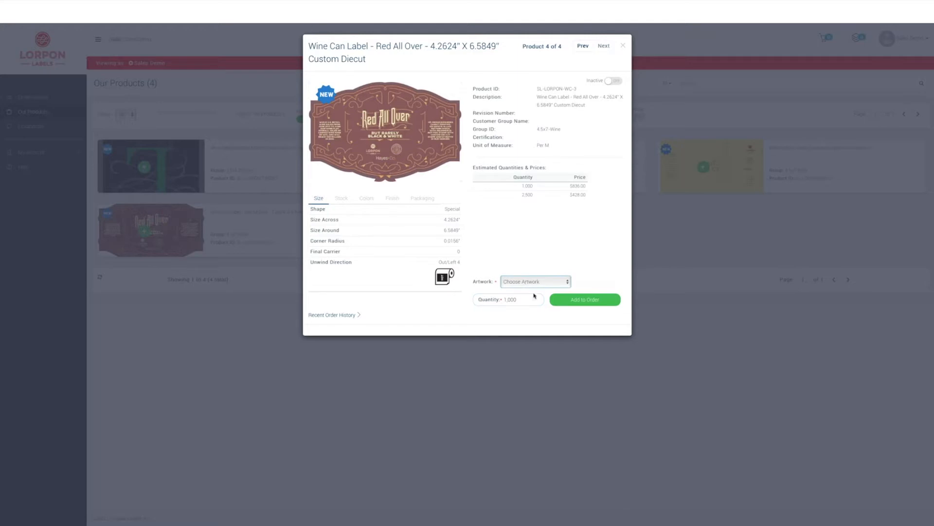
click(535, 280)
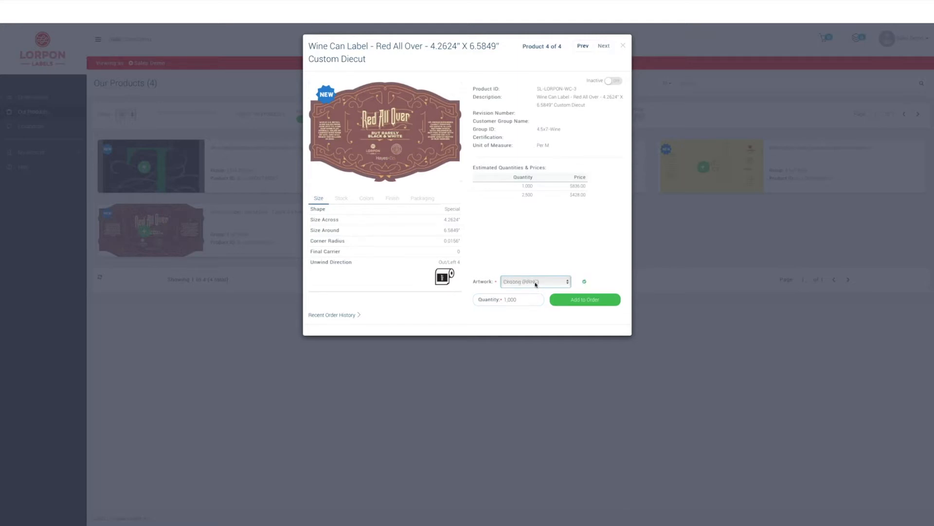
click(535, 281)
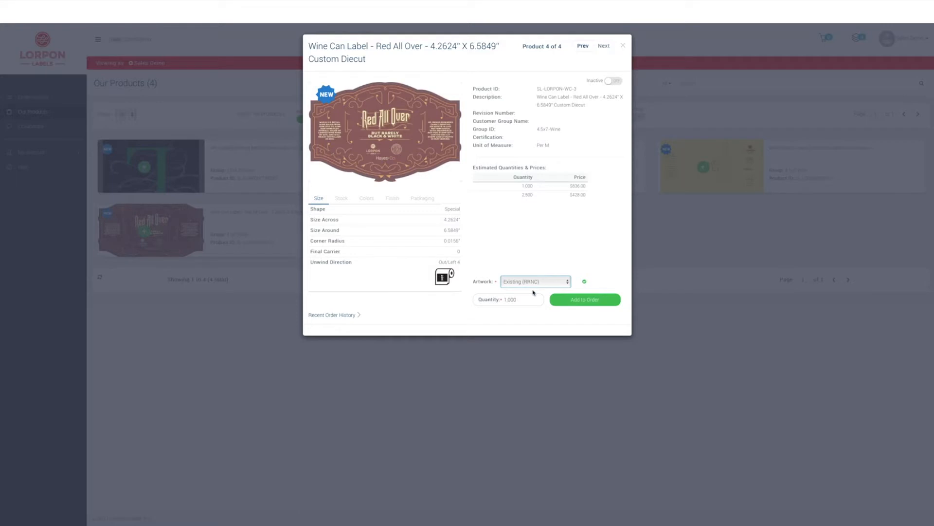
click(534, 281)
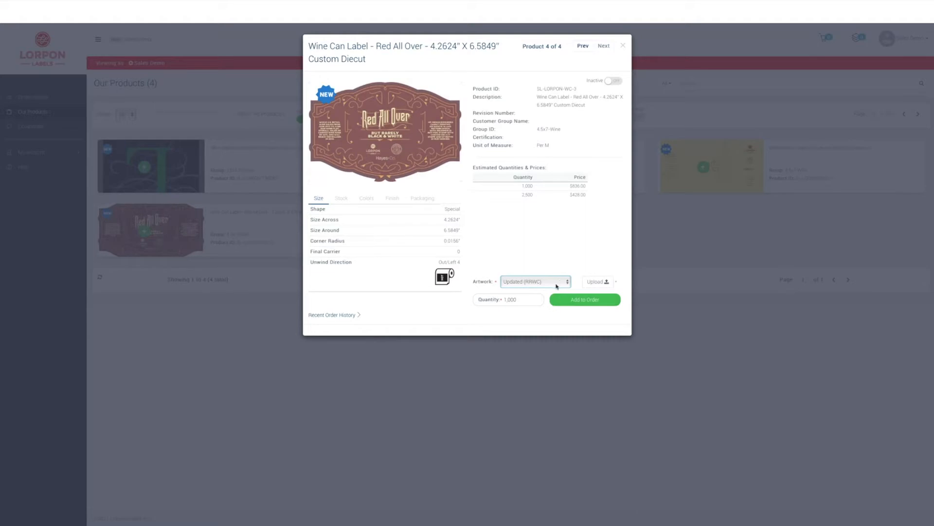
click(534, 281)
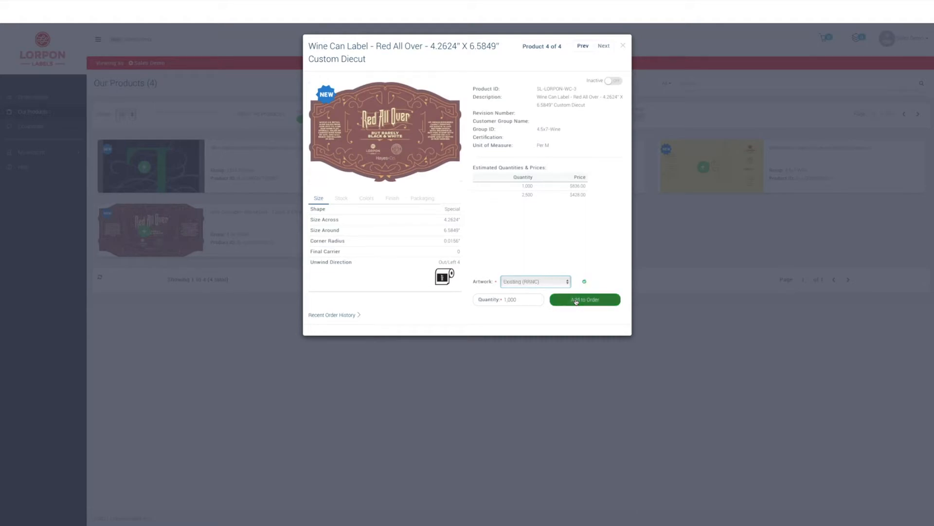
Add the label to the order, try quantity 4000, then settle on 1,000 for $836.00.
click(584, 299)
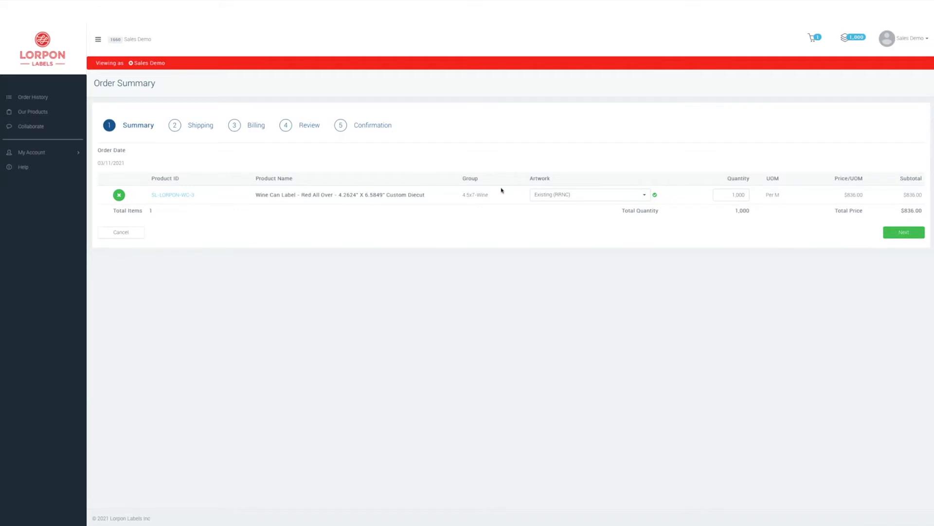
click(731, 194)
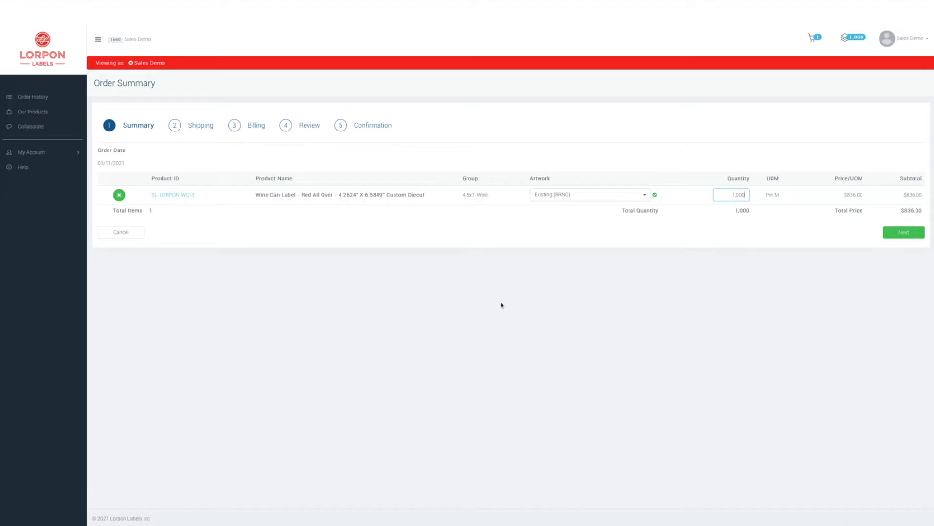
mouse_move(502, 306)
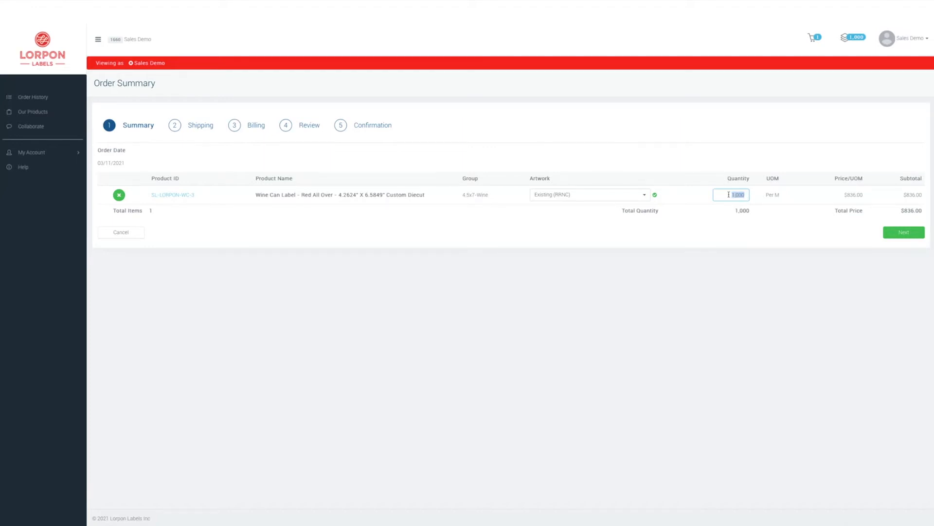
text(4000)
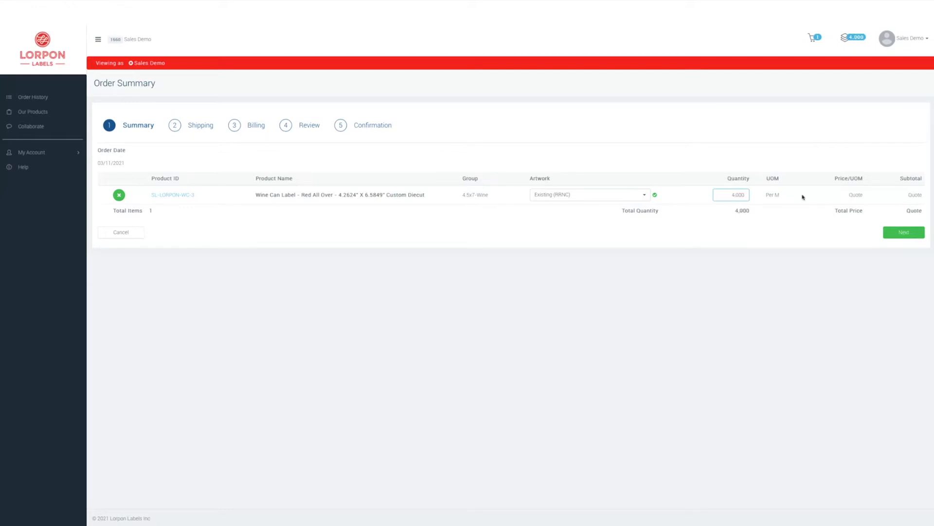
mouse_move(780, 199)
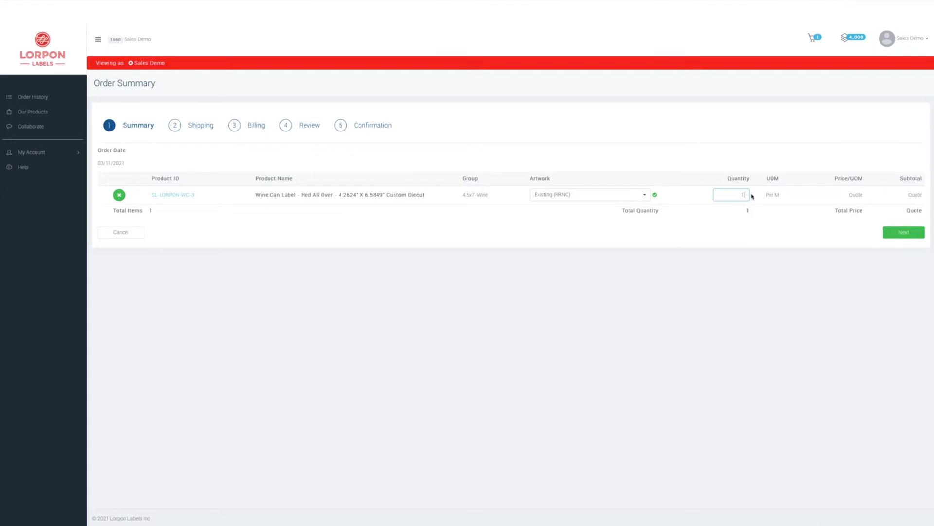
text(1,000)
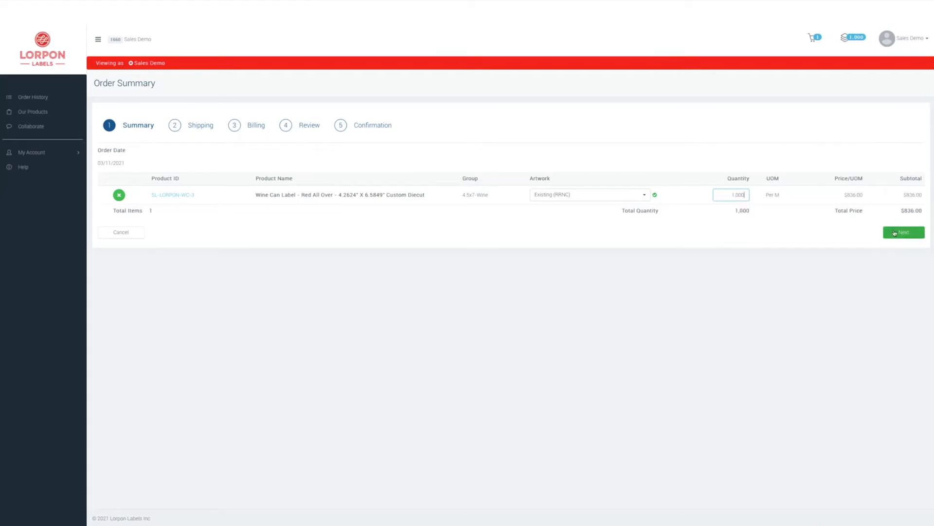
Keep a single shipment and set the desired ship date to 03/26/2021.
click(903, 232)
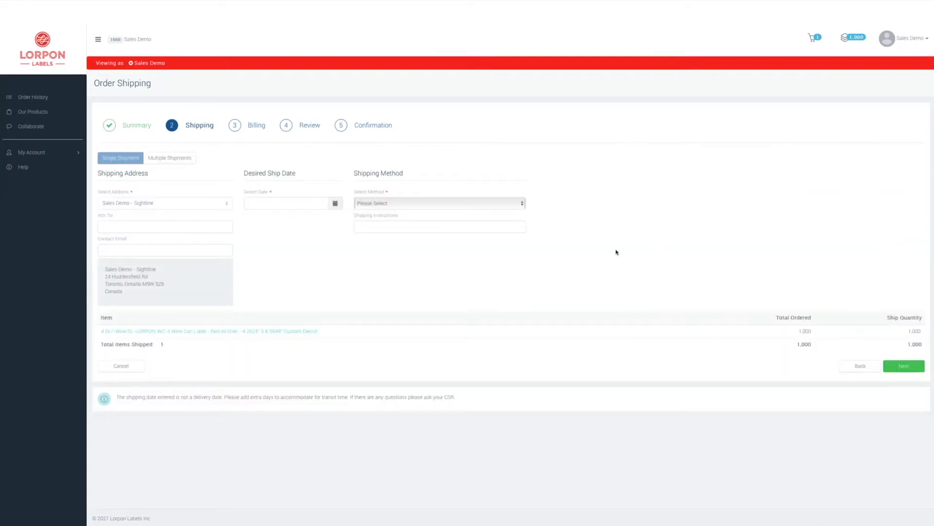
mouse_move(547, 240)
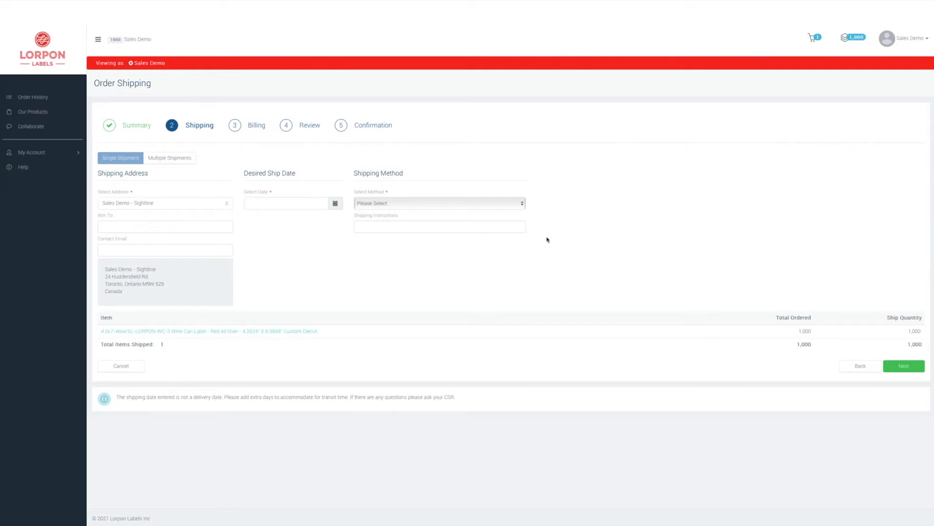
mouse_move(537, 248)
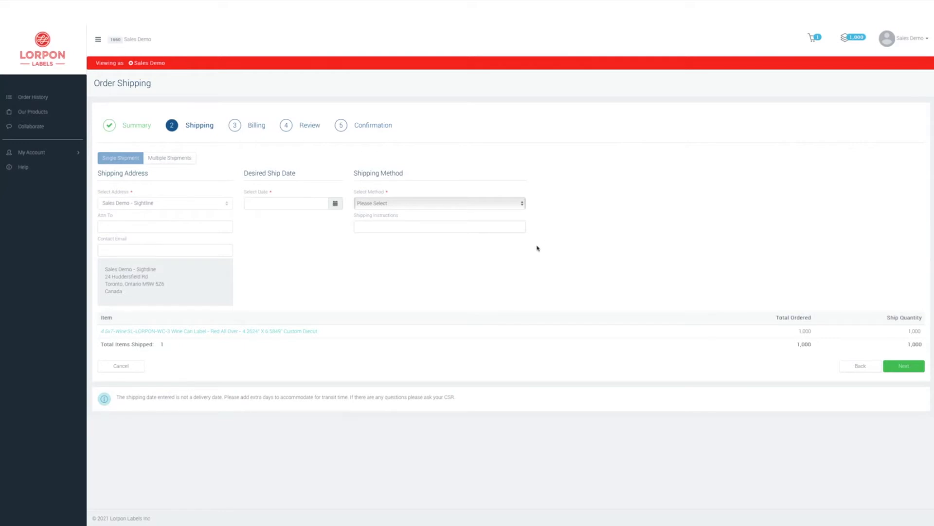
click(169, 158)
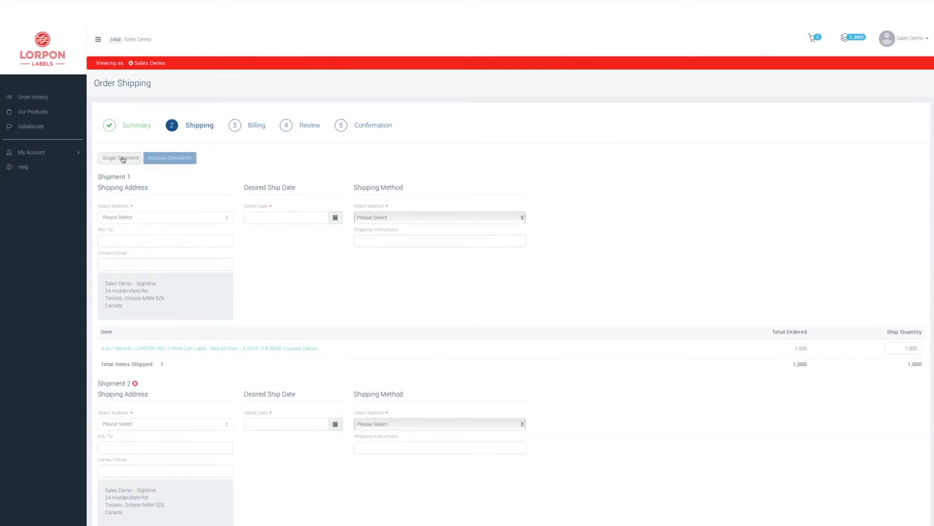
click(120, 157)
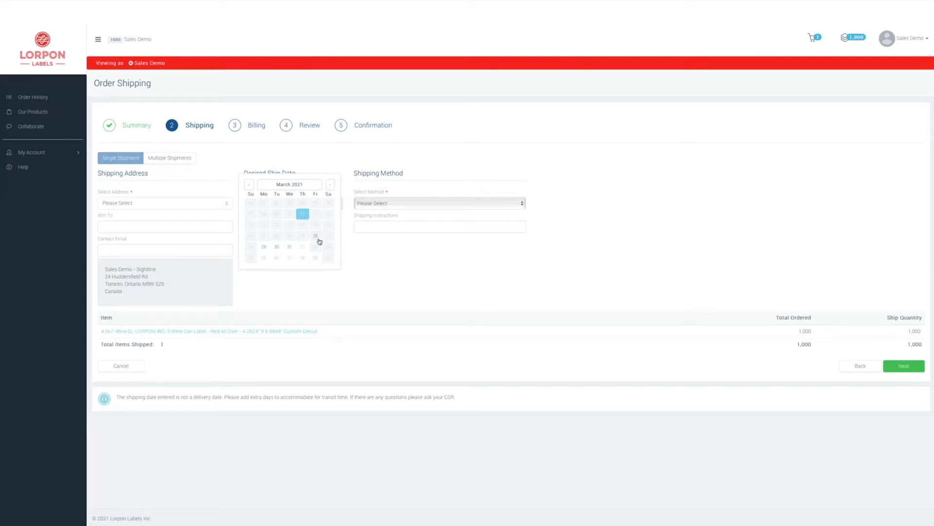
click(315, 235)
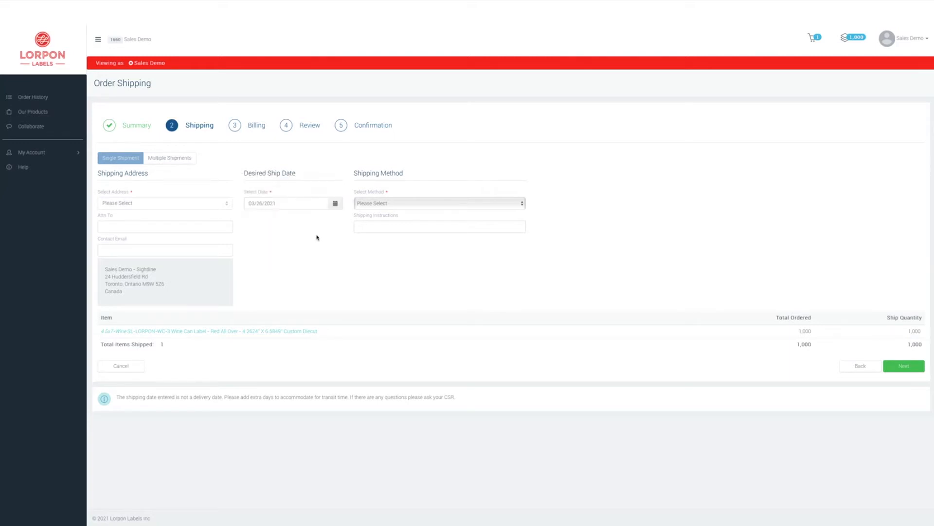
mouse_move(317, 233)
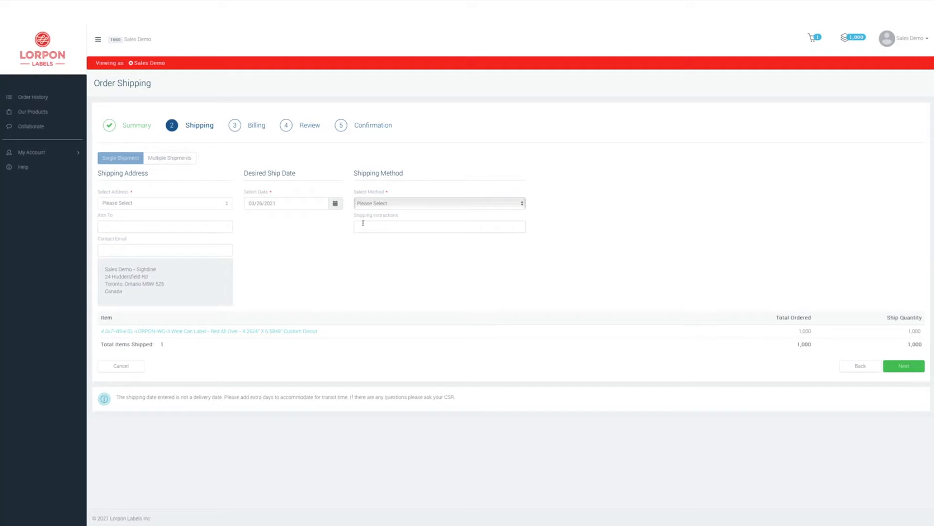
Choose the Best shipping method and continue to billing.
click(439, 203)
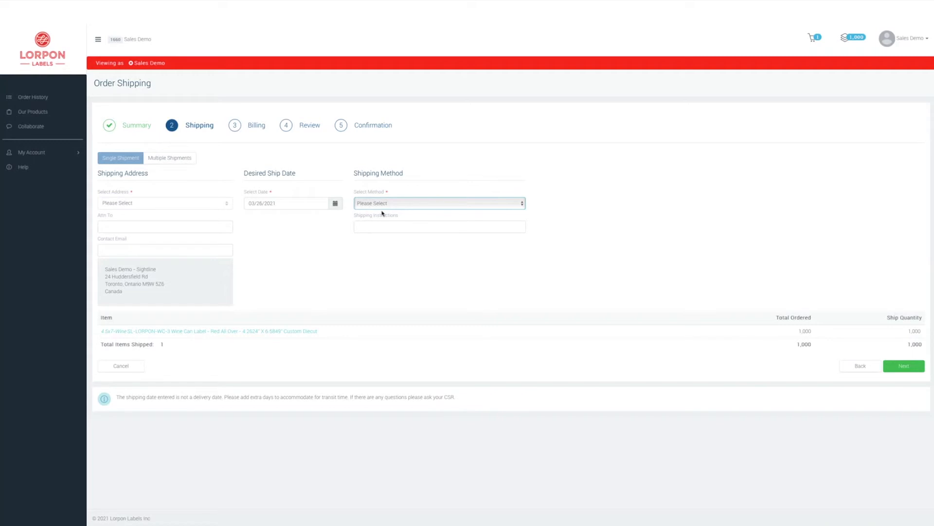
click(439, 202)
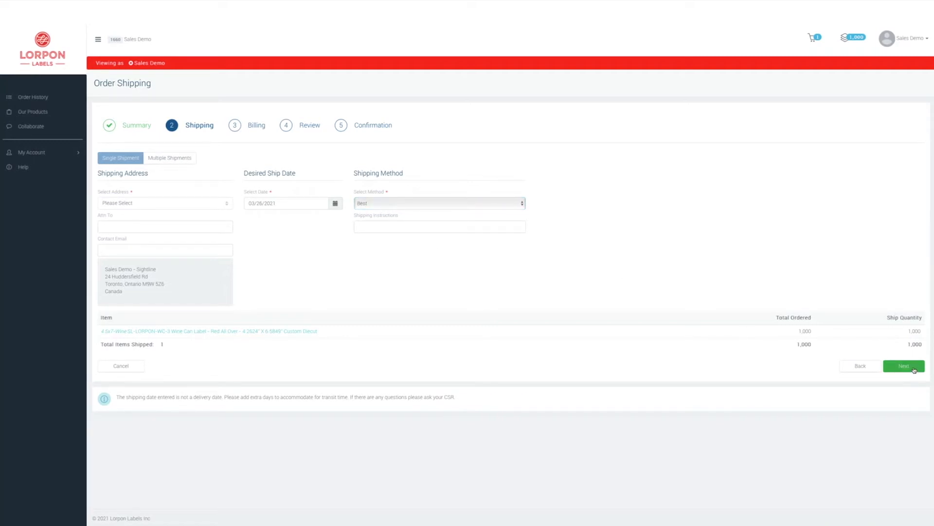
click(905, 366)
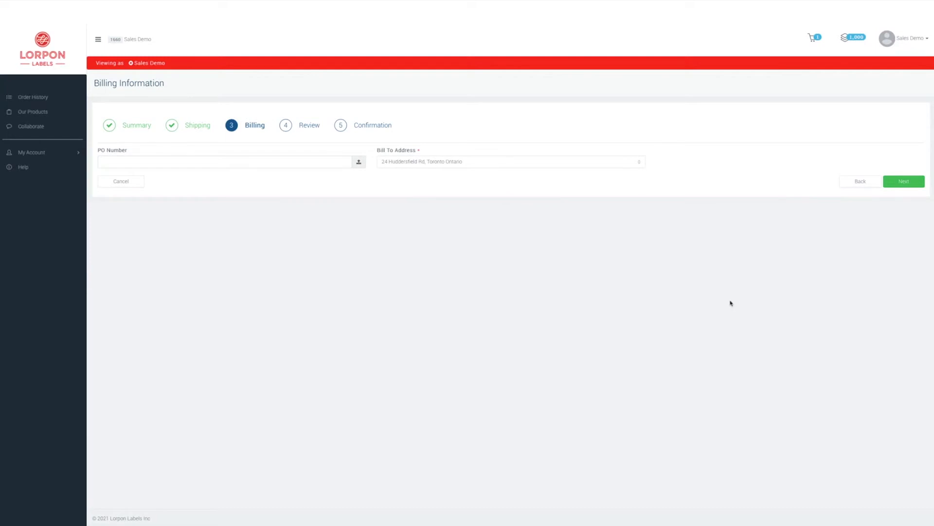
click(225, 161)
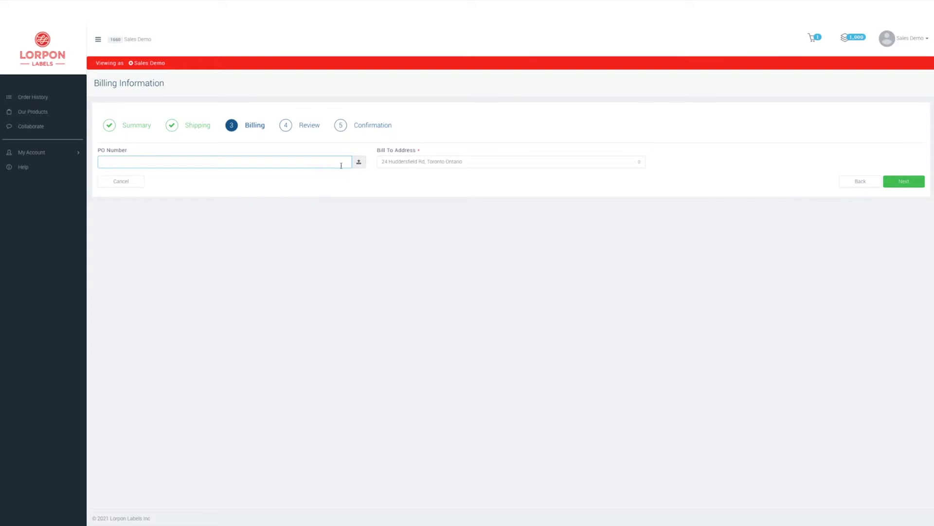
click(510, 161)
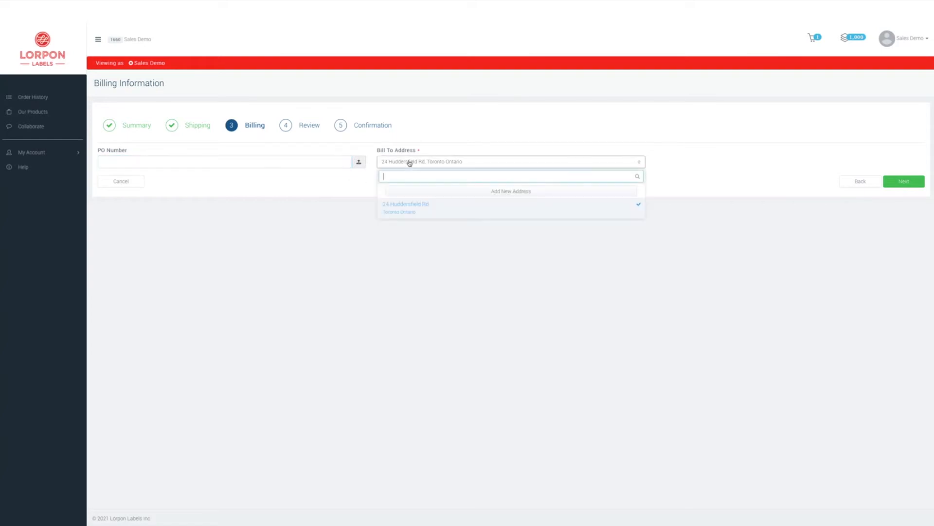
click(406, 208)
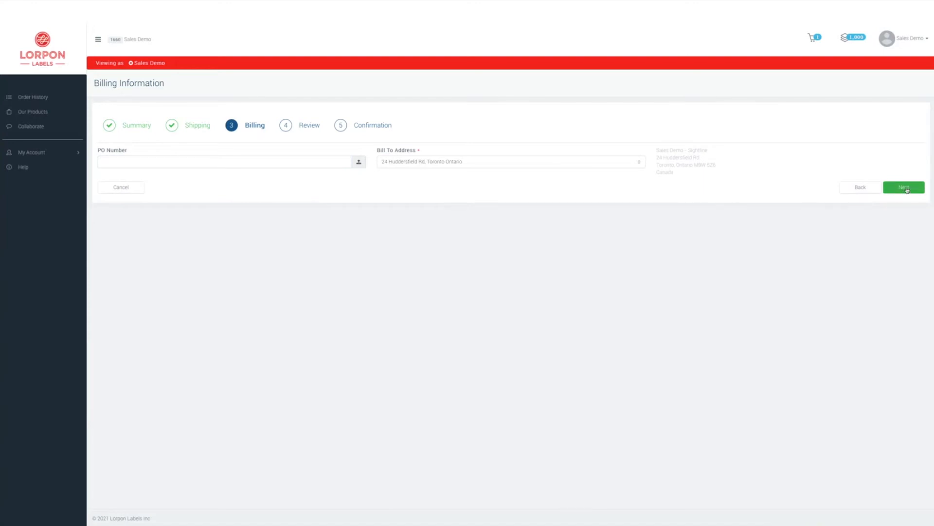
Review the Red All Over label order and place it.
click(903, 187)
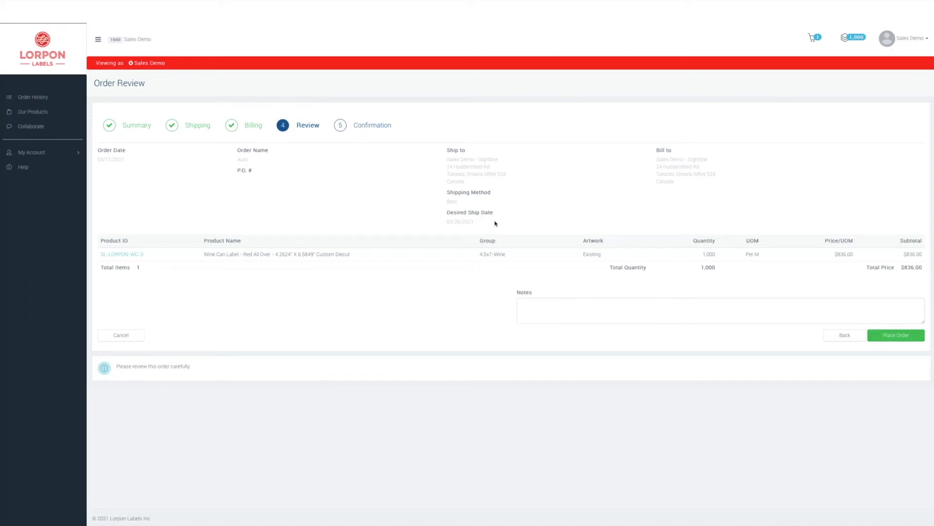
mouse_move(806, 298)
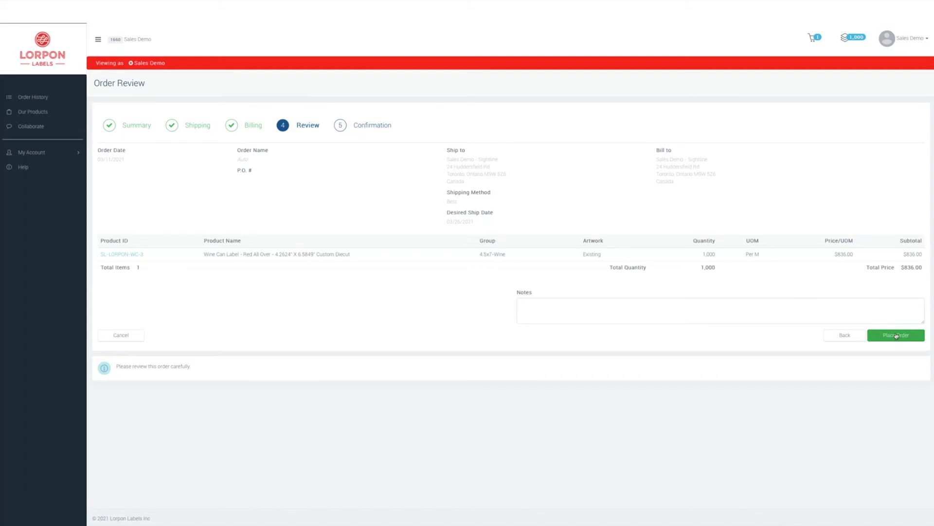
click(895, 335)
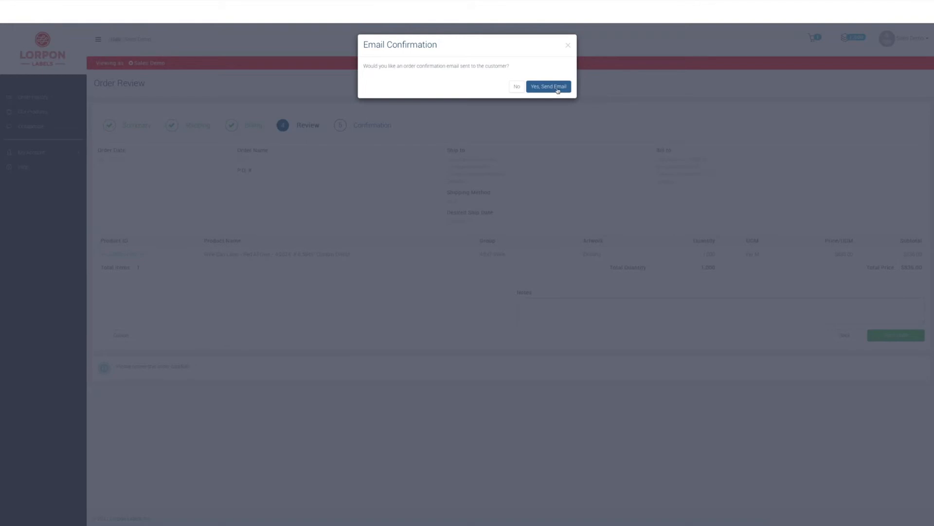
Send the customer a confirmation email, landing on order 108272's detail page.
click(549, 86)
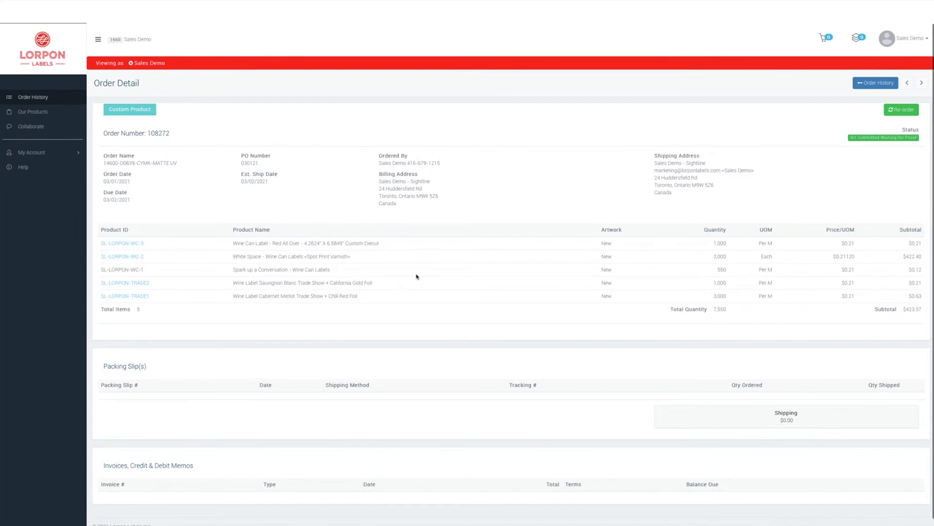
mouse_move(360, 302)
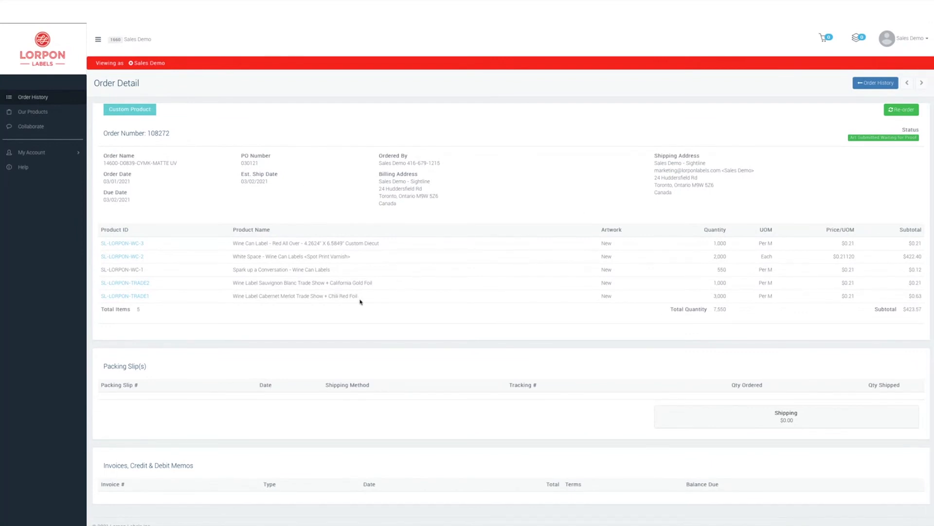
mouse_move(293, 209)
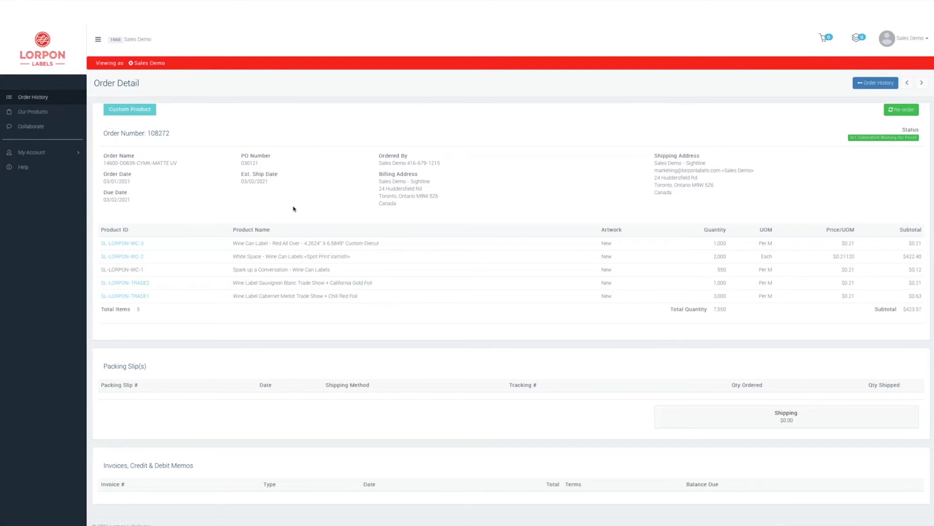
mouse_move(301, 209)
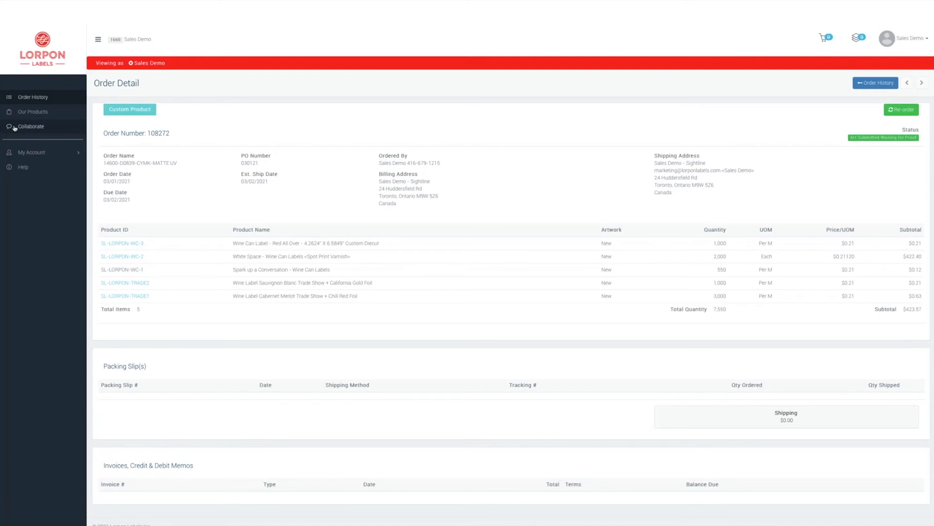
click(31, 126)
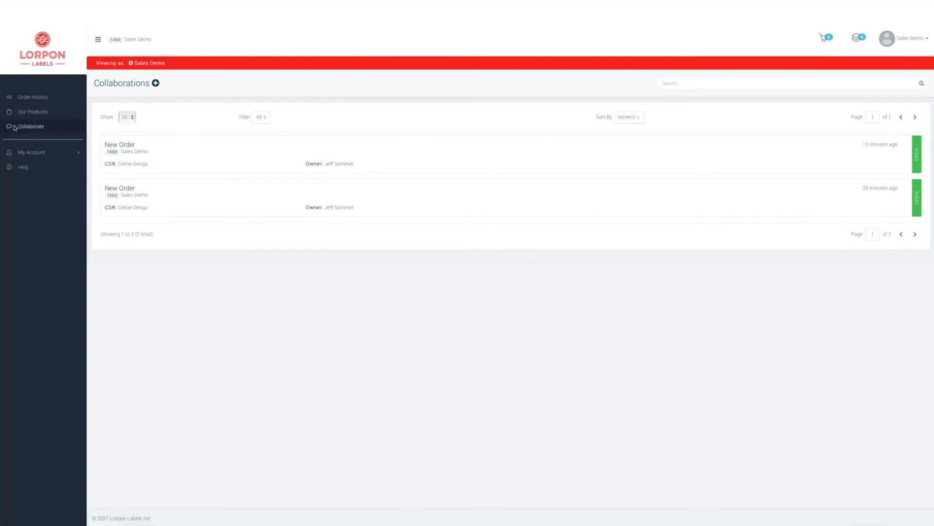
click(156, 82)
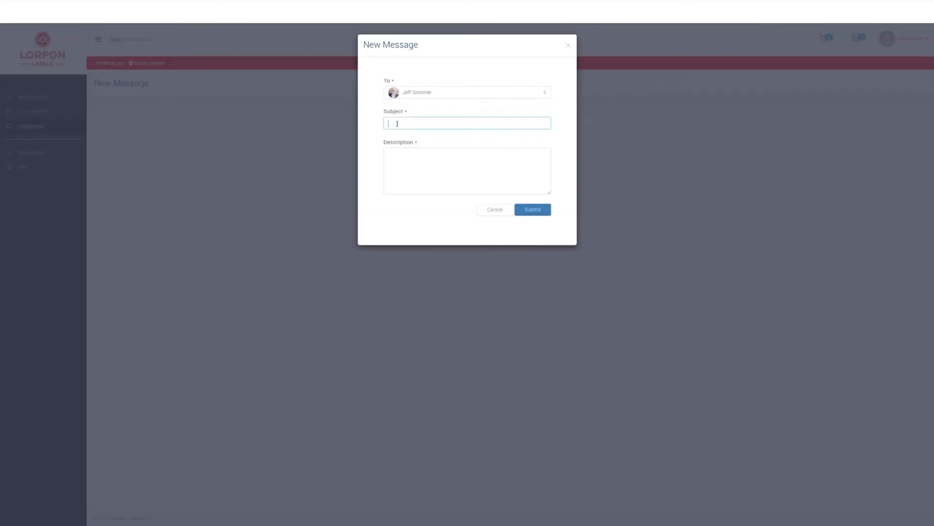
Submit a 'New Label Order' message requesting a quote for 5,000 5" x 8" labels.
text(New Label Order)
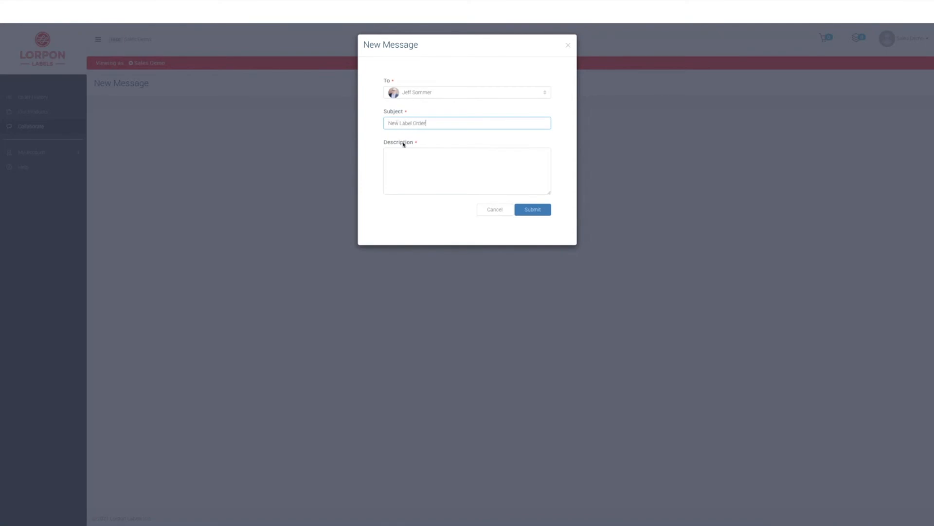
click(467, 171)
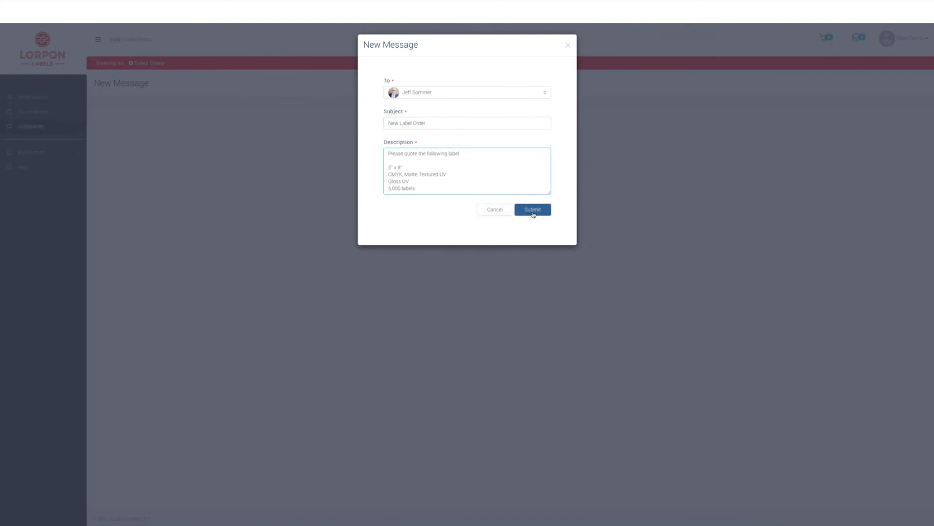
click(532, 210)
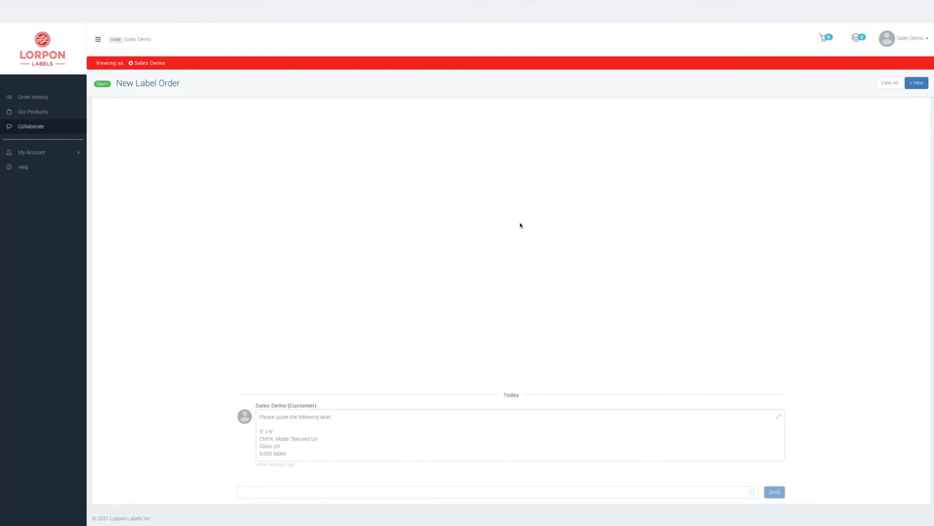
mouse_move(515, 249)
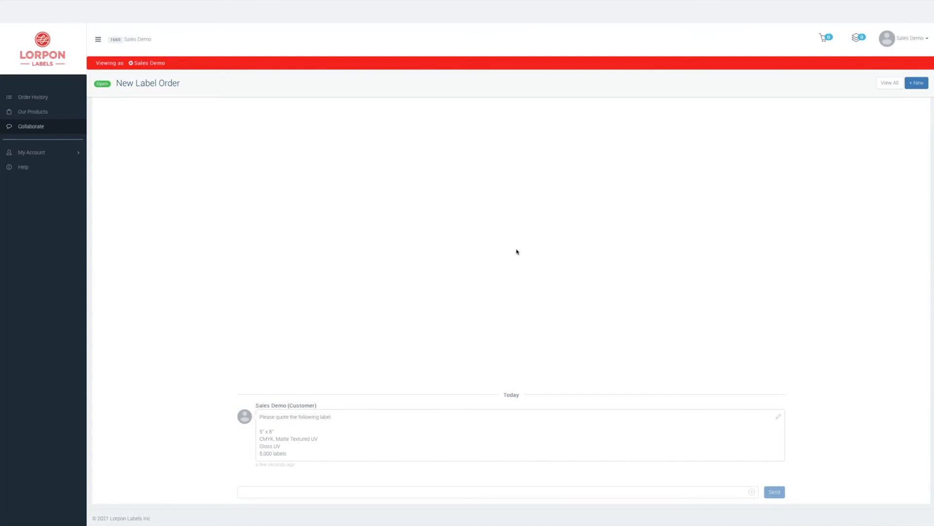
mouse_move(544, 257)
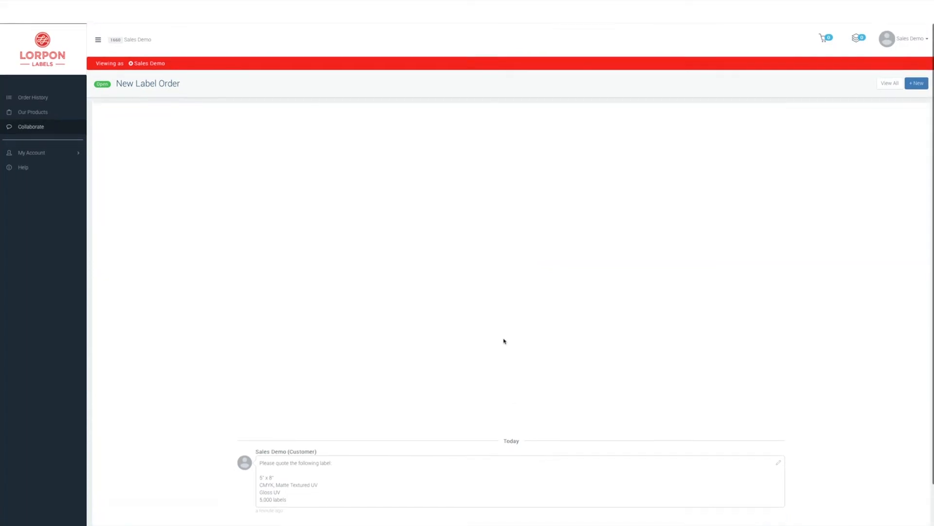
mouse_move(493, 72)
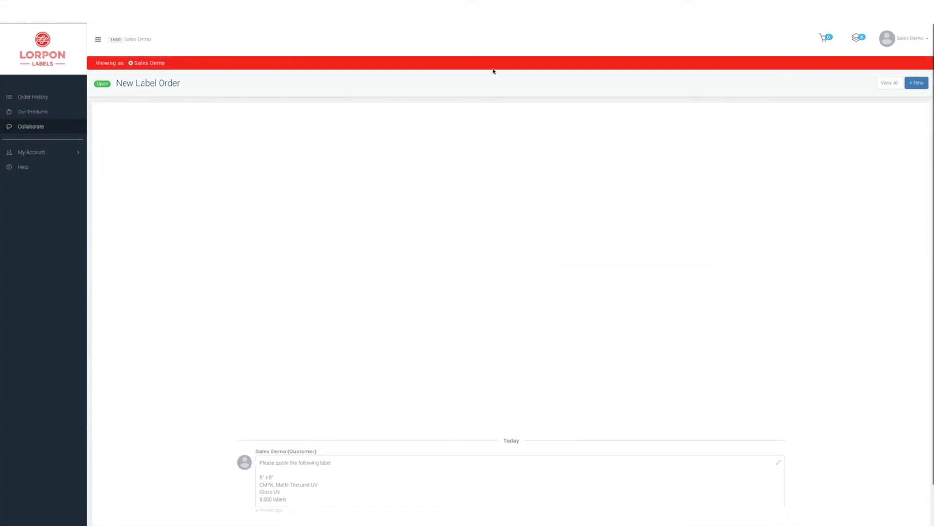